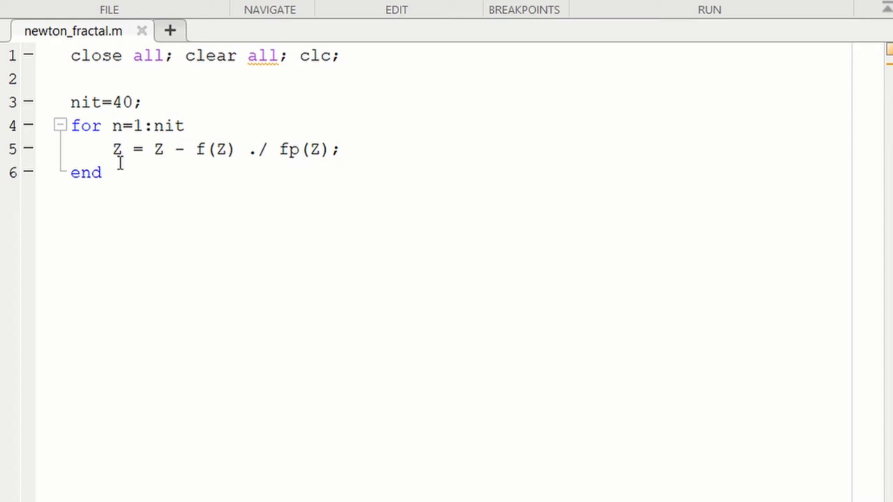
pyautogui.moveTo(112, 172)
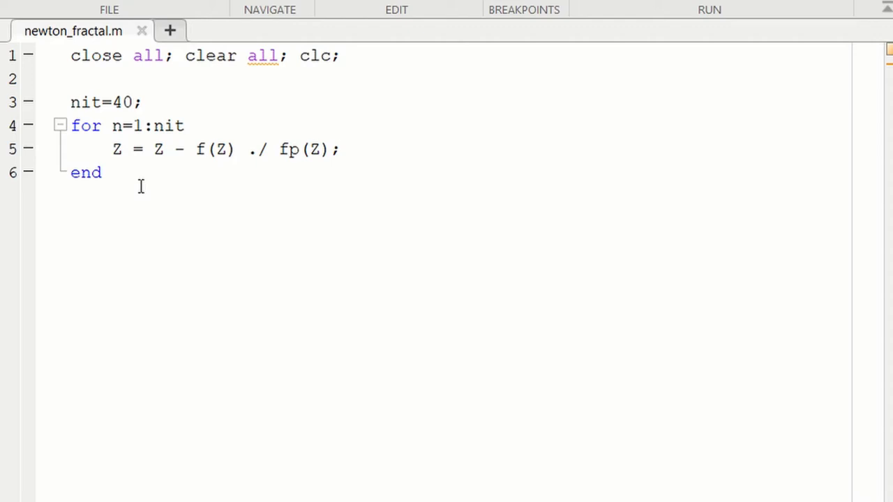
# - Define f = @(Z) Z.^3-1 and fp = @(Z) 3*Z.^2 on line 2 of the script
pyautogui.click(73, 78)
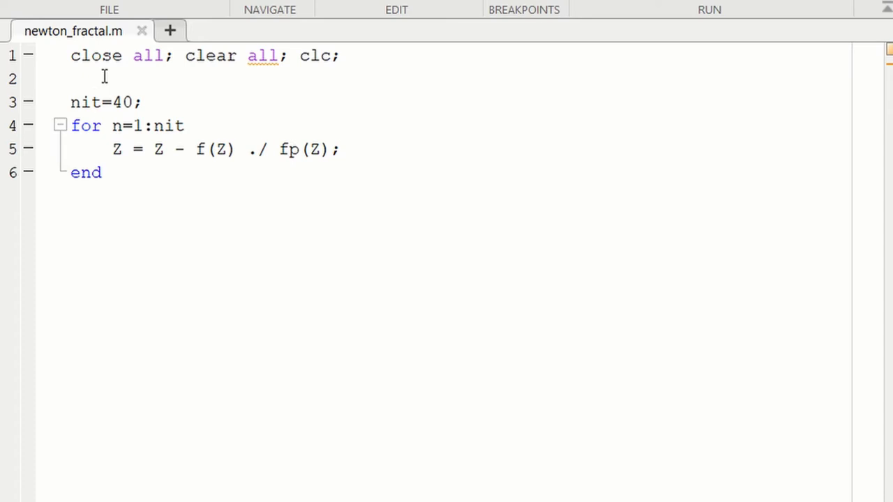
pyautogui.write('f = @(Z) Z.^3-1; fp = @(Z) 3*Z.^2;')
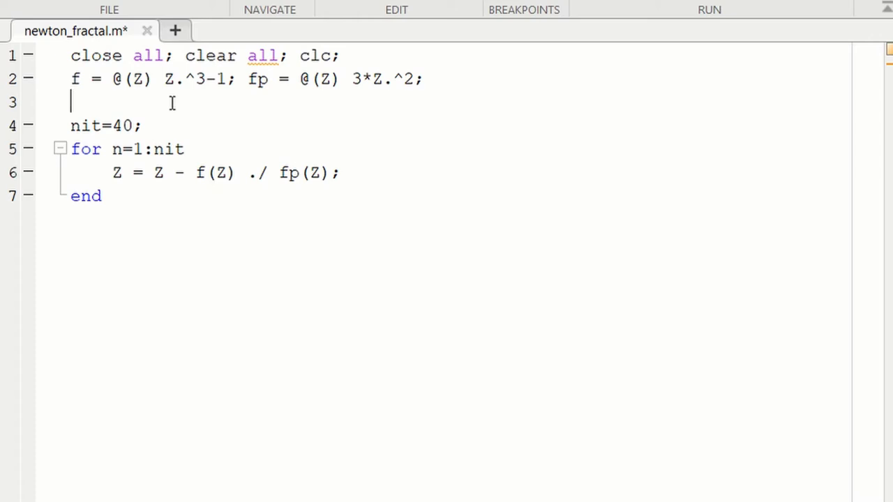
pyautogui.moveTo(168, 87)
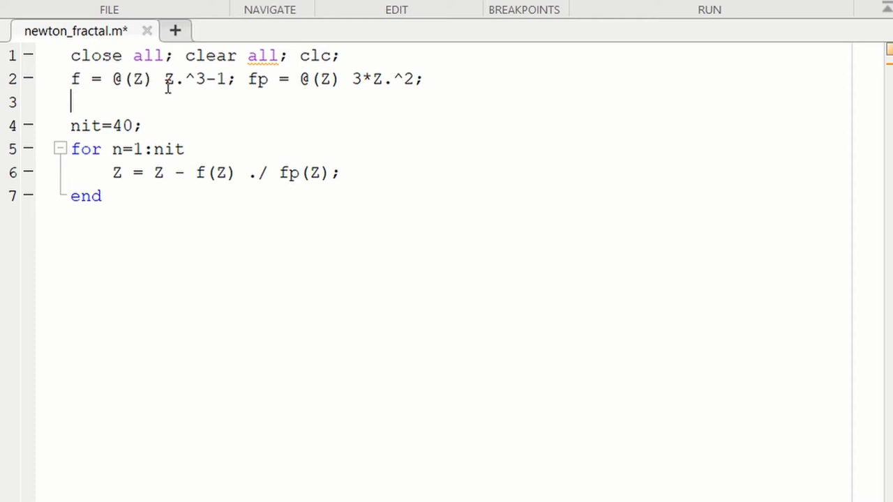
pyautogui.moveTo(176, 91)
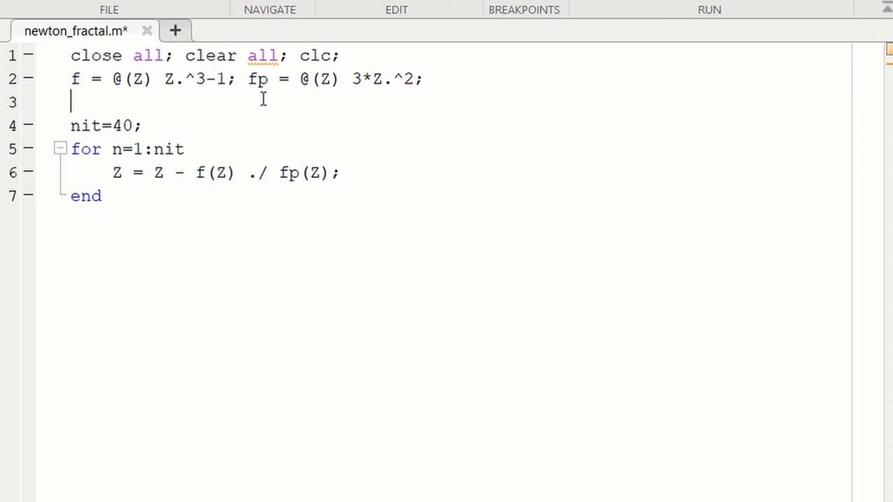
pyautogui.moveTo(390, 99)
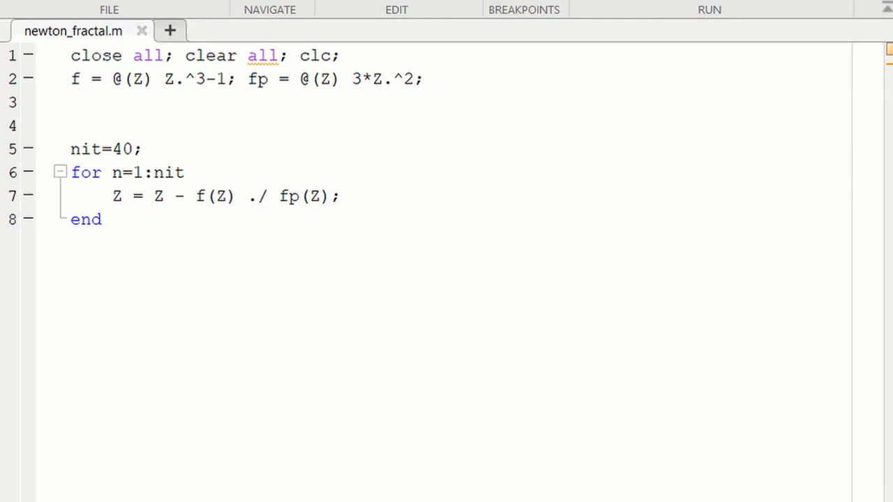
# - Add root1 = 1 and root2, root3 = -1/2 ± 1i*sqrt(3)/2, then save the script
pyautogui.write('root1 = 1; root2 = -1/2 + 1i*sqrt(3)/2; root3 = -1/2 - 1i*sqrt(3)/2;')
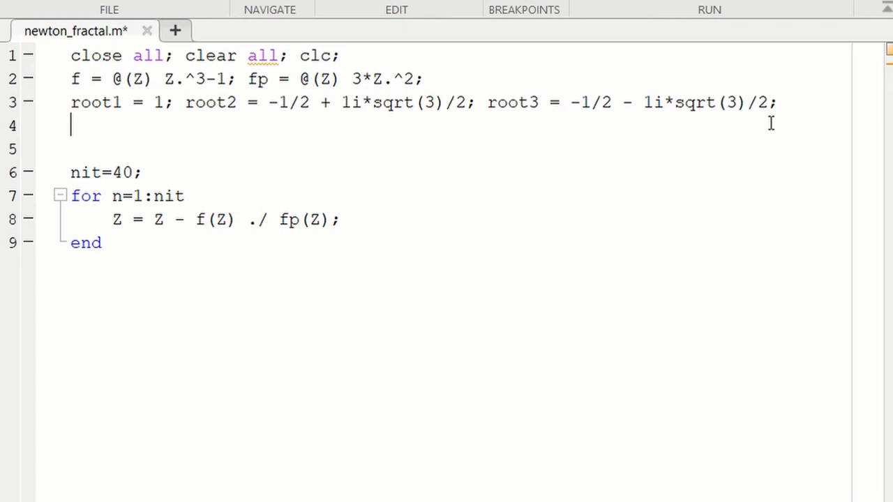
pyautogui.moveTo(370, 149)
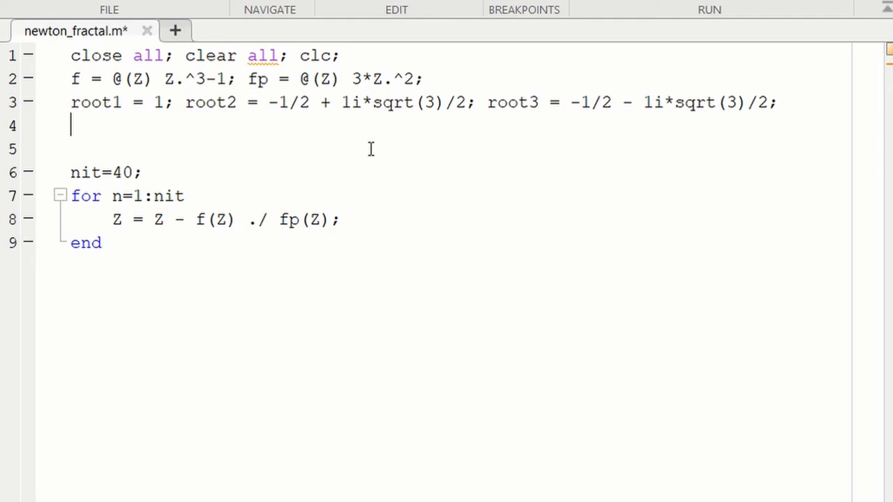
pyautogui.moveTo(545, 257)
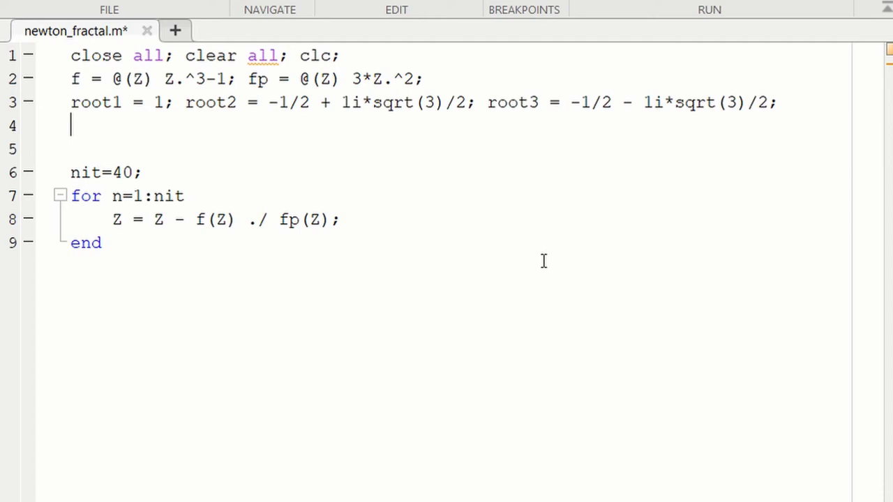
pyautogui.press('ctrl+s')
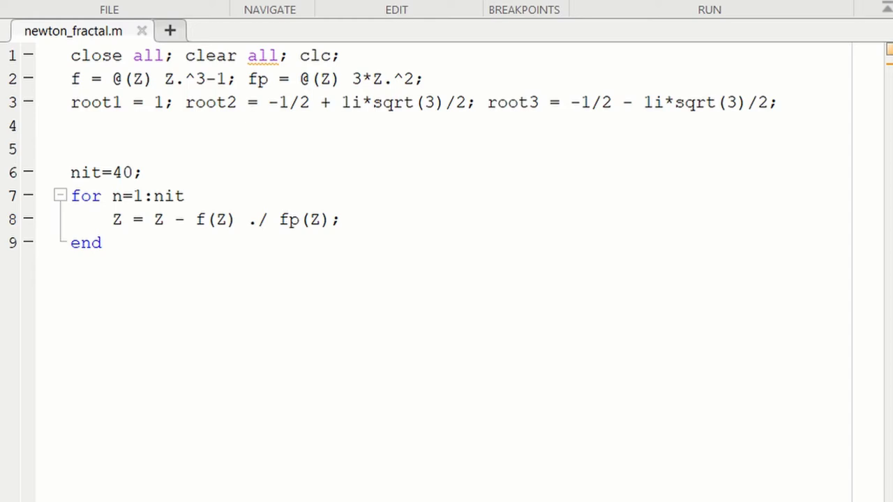
# - Set the grid size to nx=1000 and ny=1000 in the script
pyautogui.write('nx=1000; ny=1000;')
pyautogui.write('xmin=-2; xmax=2; ymin=-2; ymax=2;')
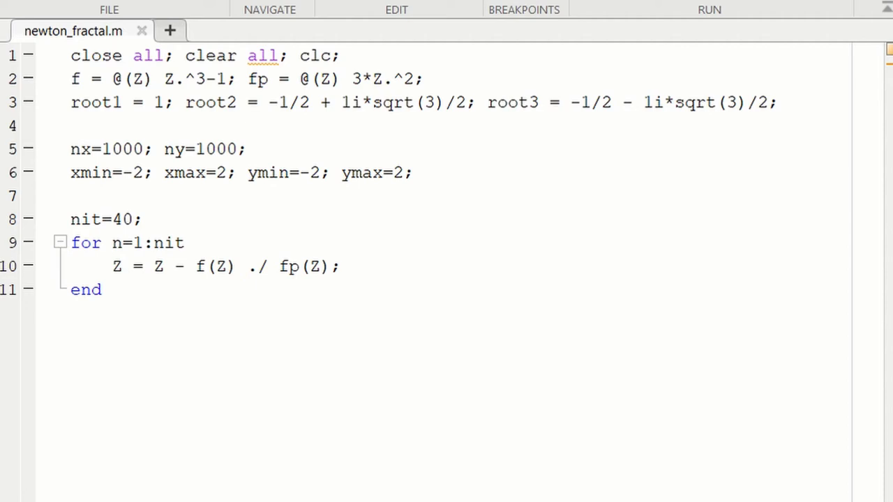
# - Add the linspace x and y, [X,Y]=meshgrid(x,y) and Z=X+1i*Y lines before the loop
pyautogui.click(390, 172)
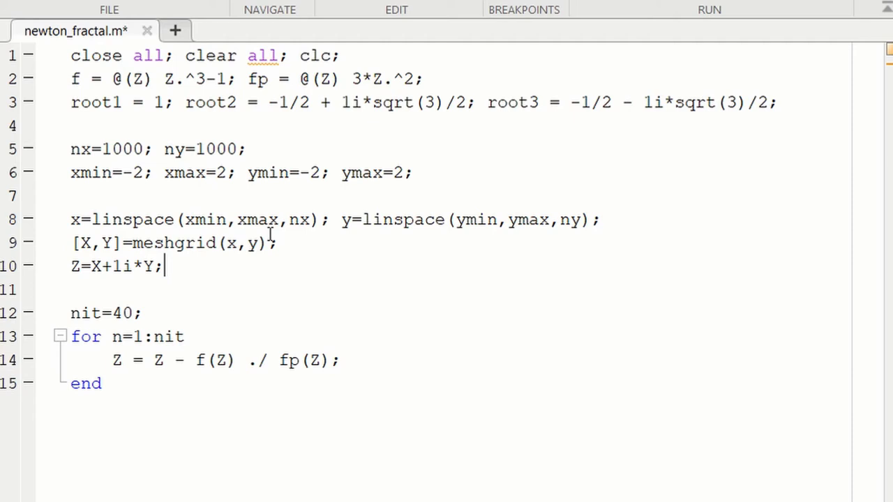
pyautogui.moveTo(478, 235)
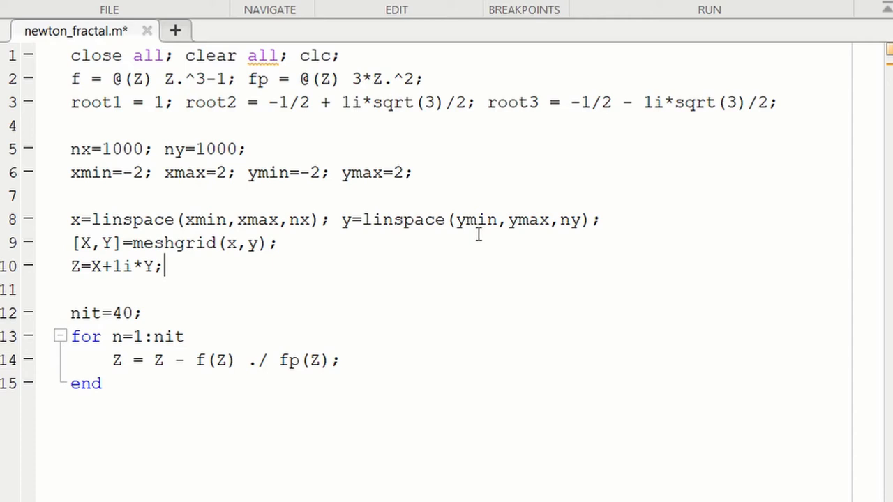
pyautogui.moveTo(112, 242)
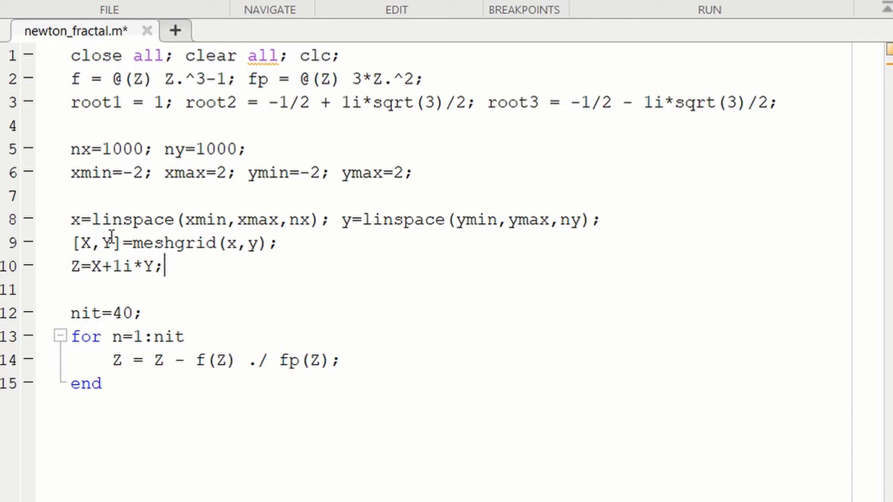
pyautogui.doubleClick(164, 243)
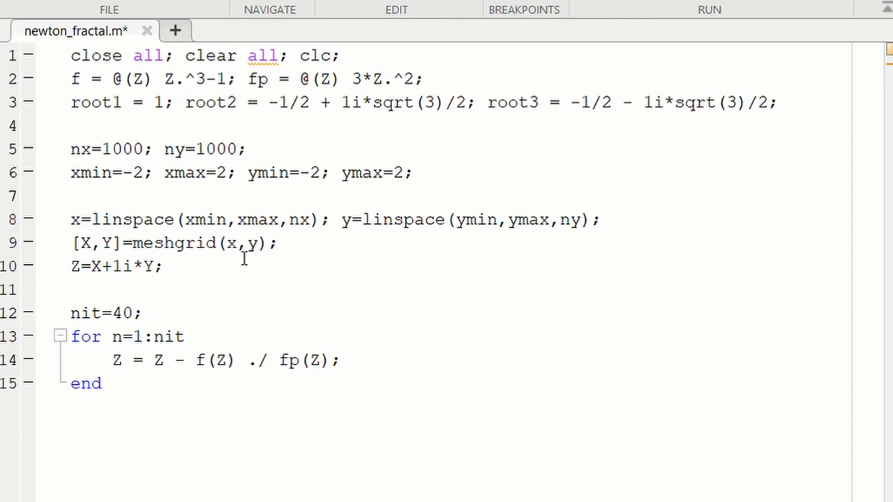
pyautogui.moveTo(250, 266)
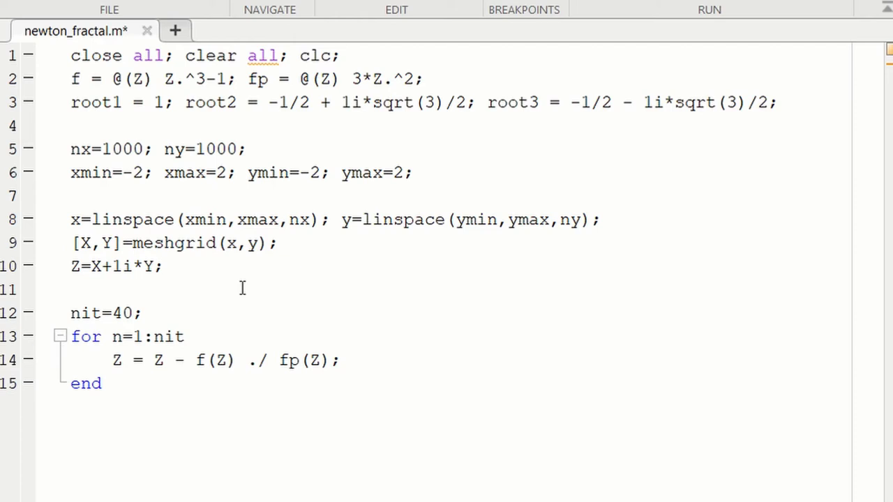
pyautogui.click(70, 266)
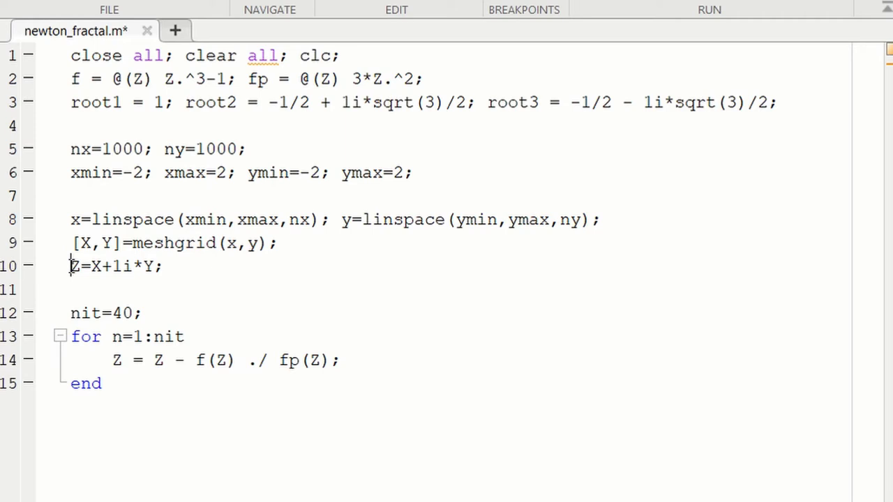
pyautogui.click(143, 313)
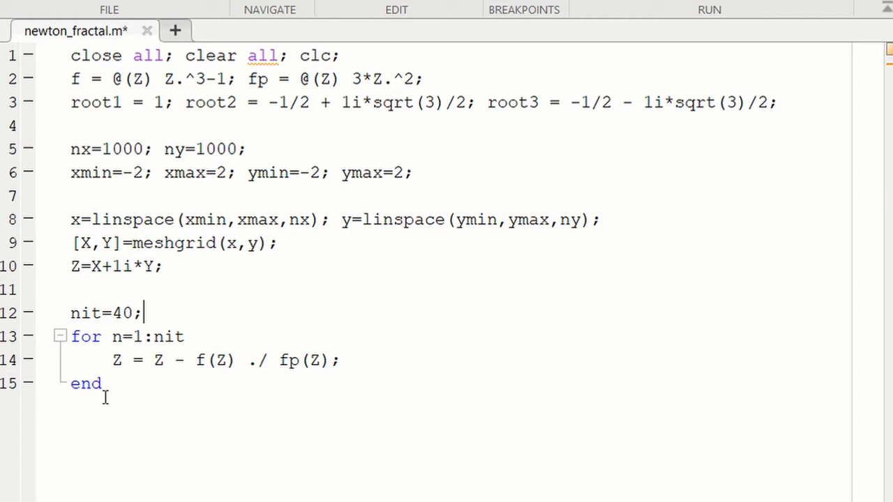
pyautogui.moveTo(122, 377)
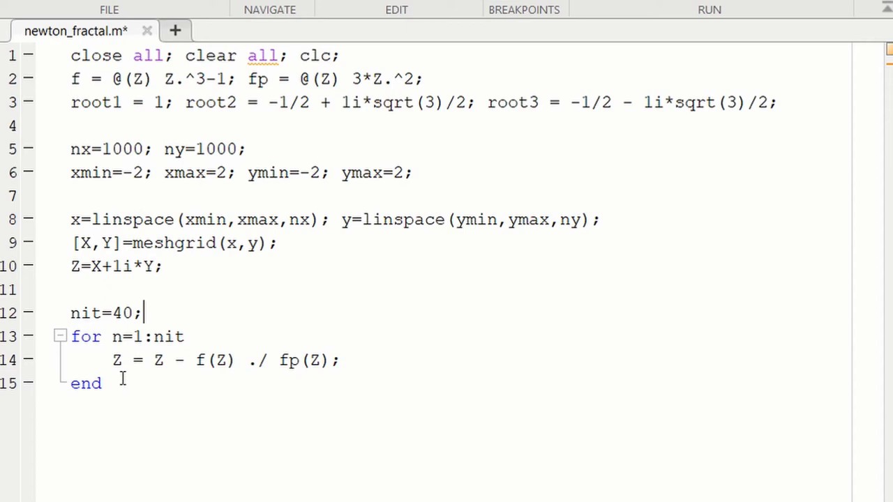
# - Save the script with the complex grid lines included
pyautogui.press('enter')
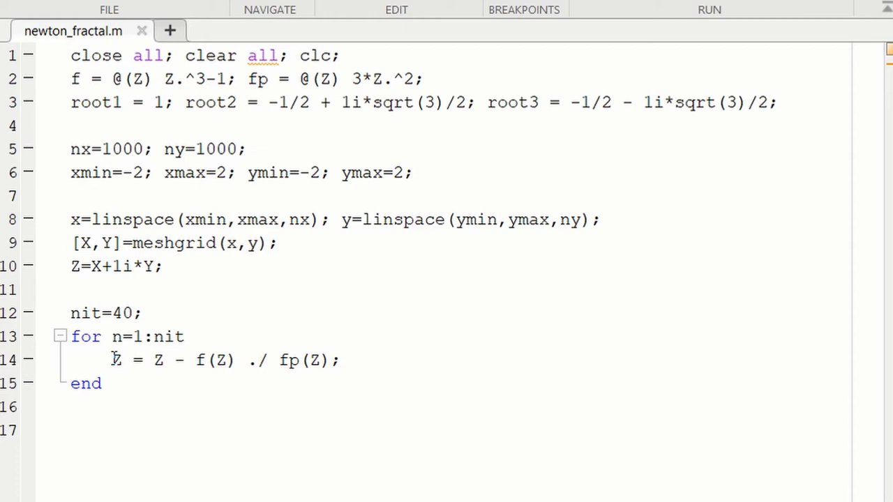
pyautogui.moveTo(122, 359)
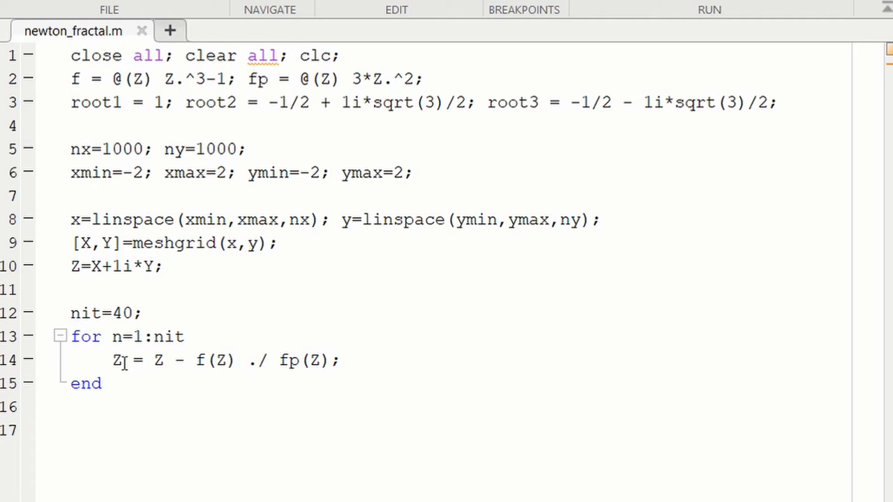
pyautogui.moveTo(615, 475)
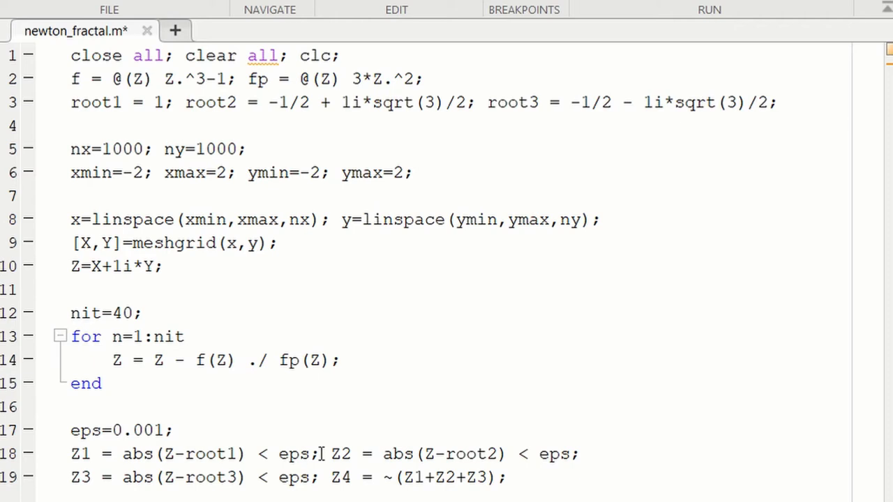
pyautogui.moveTo(70, 453); pyautogui.dragTo(320, 453)
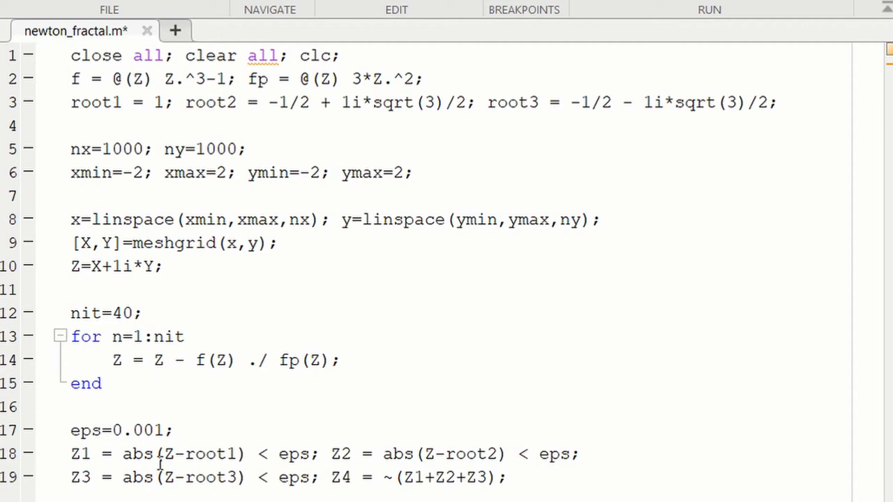
pyautogui.moveTo(180, 466)
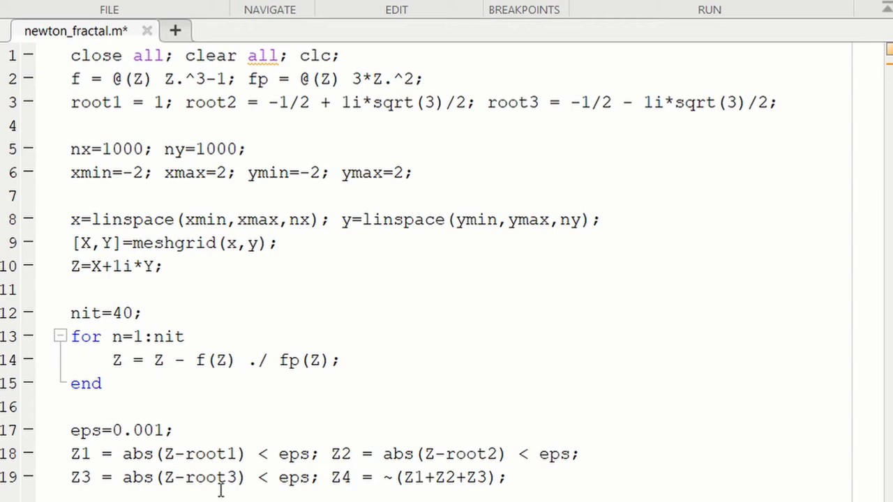
pyautogui.moveTo(397, 478)
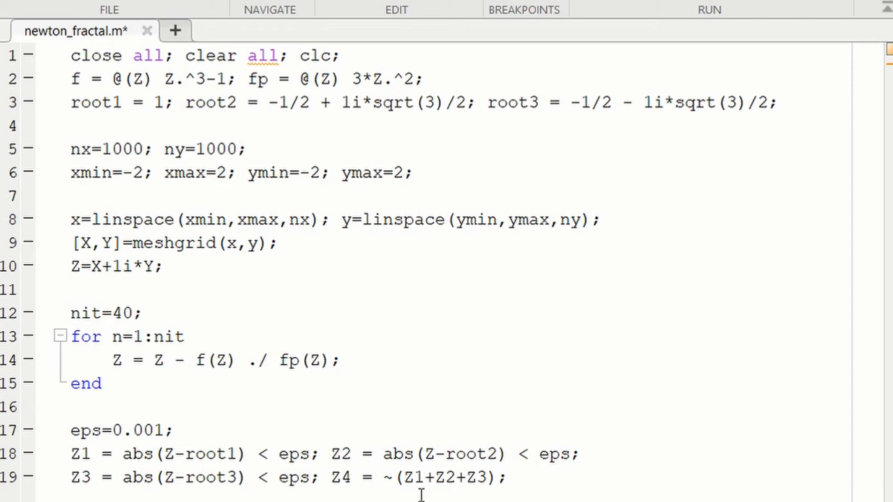
pyautogui.moveTo(478, 489)
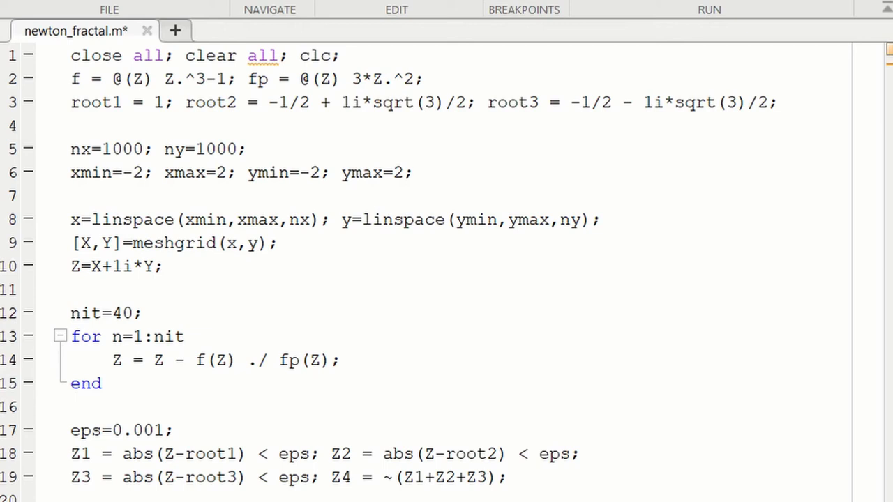
# - Add figure, the [1 0 0;0 1 0;0 0 1;0 0 0] colormap, image and normal YDir code
pyautogui.scroll(-3)
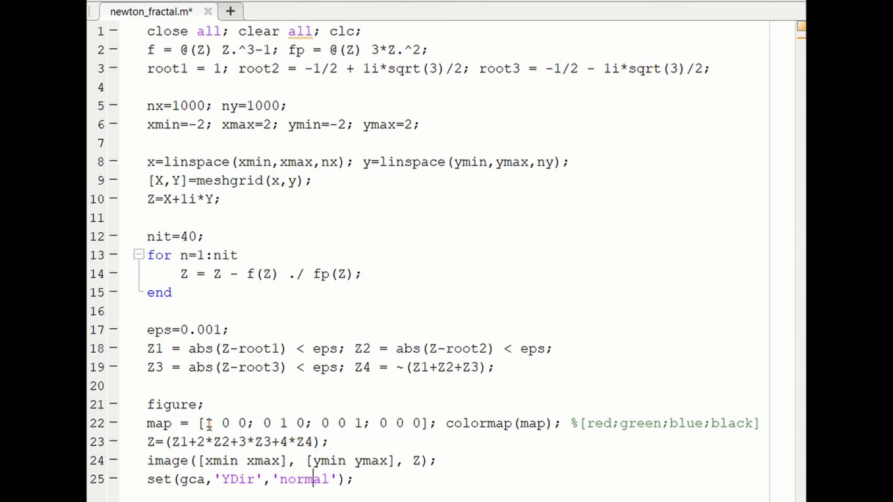
pyautogui.write('1')
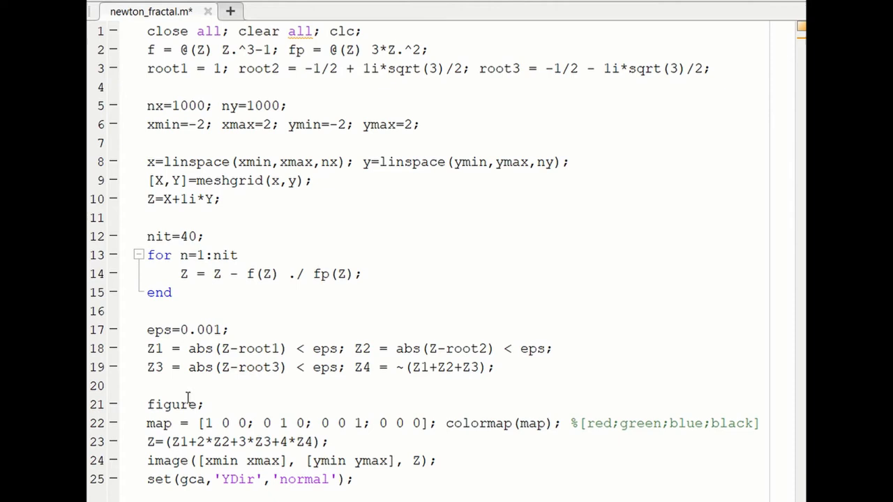
pyautogui.moveTo(539, 437)
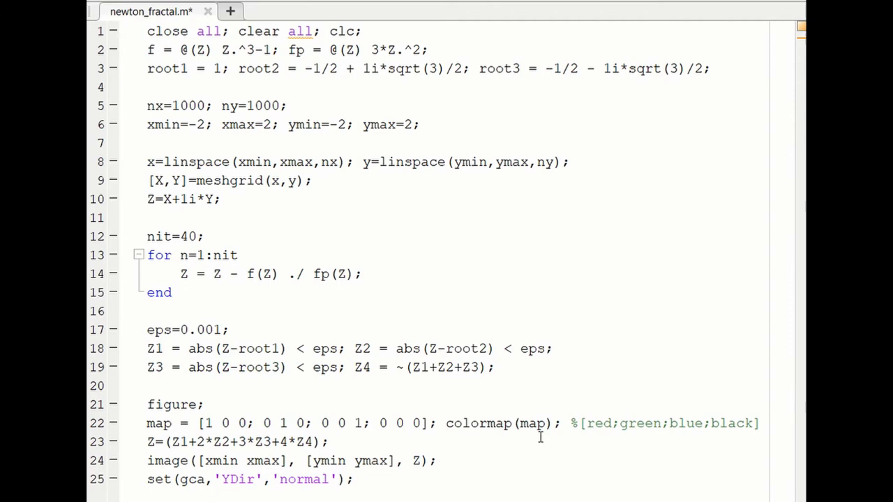
pyautogui.moveTo(409, 436)
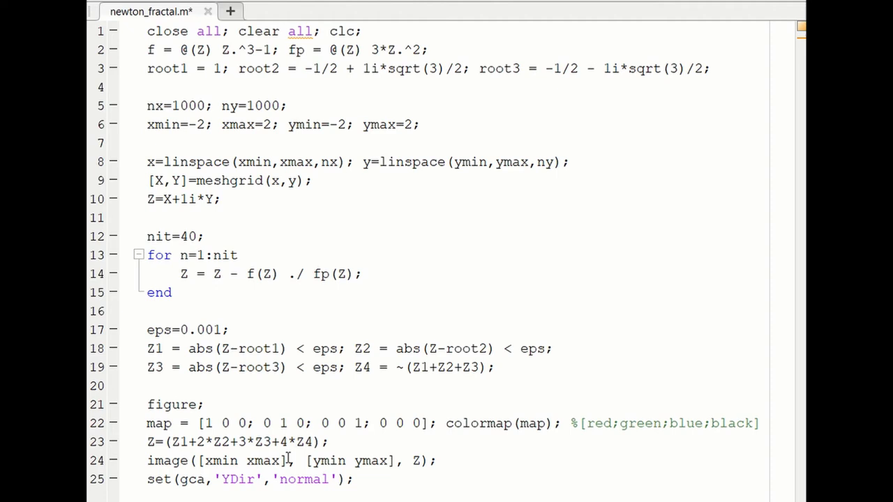
pyautogui.doubleClick(152, 441)
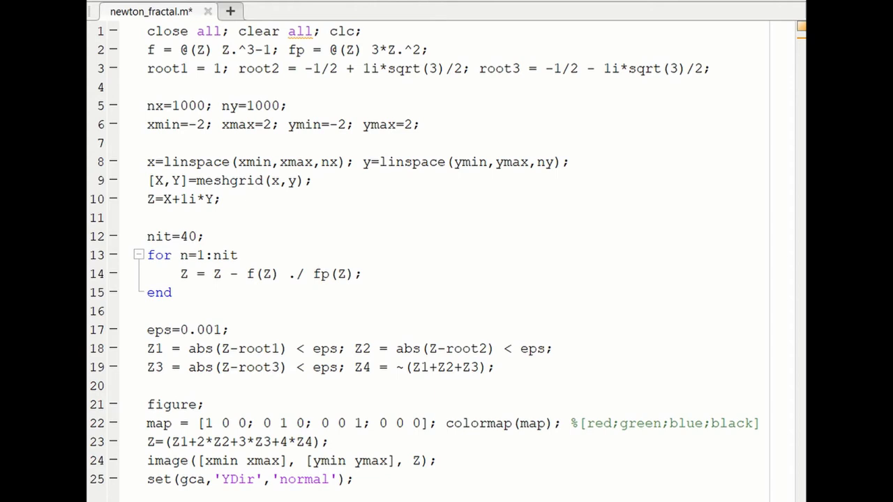
# - Select text on a line of the plotting section, leaving the code unchanged
pyautogui.doubleClick(168, 460)
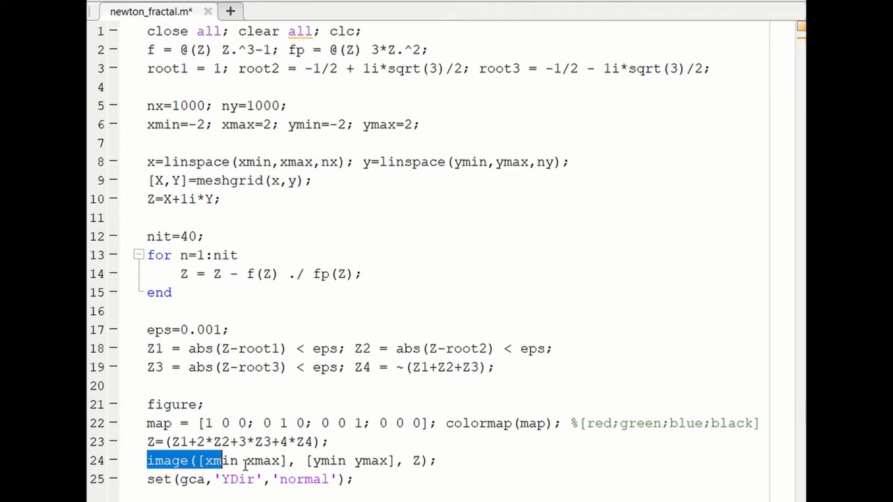
pyautogui.click(264, 460)
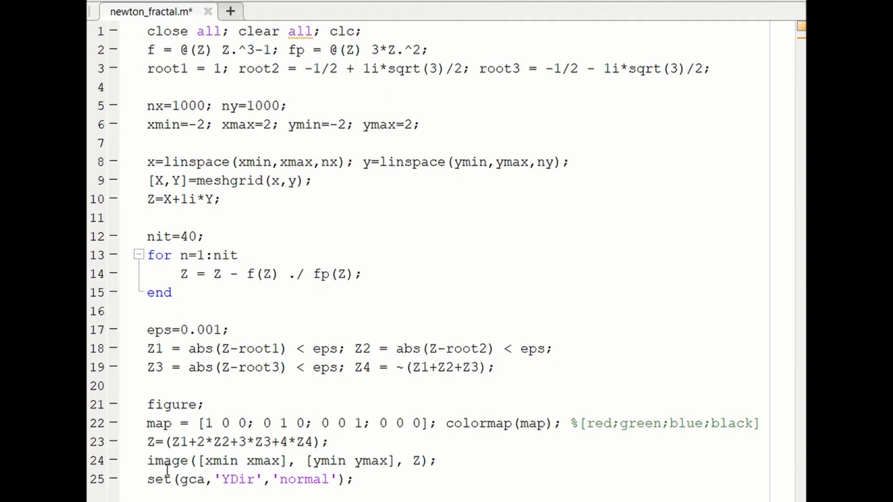
pyautogui.doubleClick(415, 460)
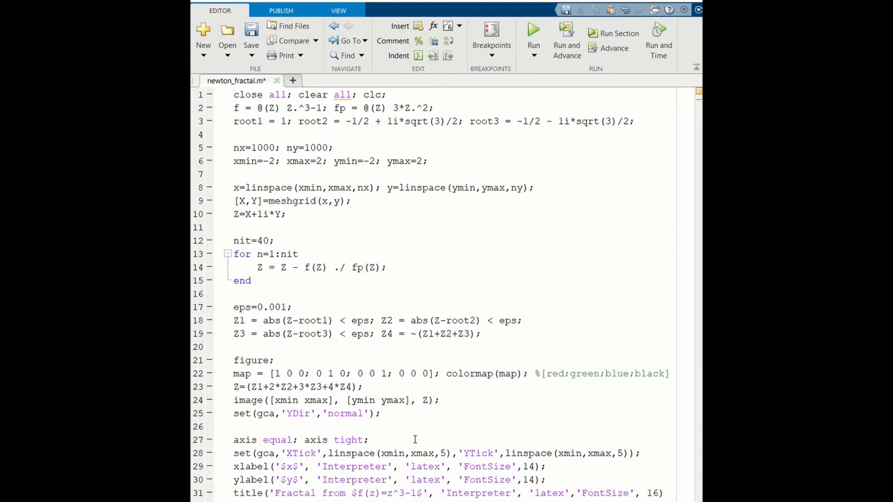
pyautogui.moveTo(324, 455)
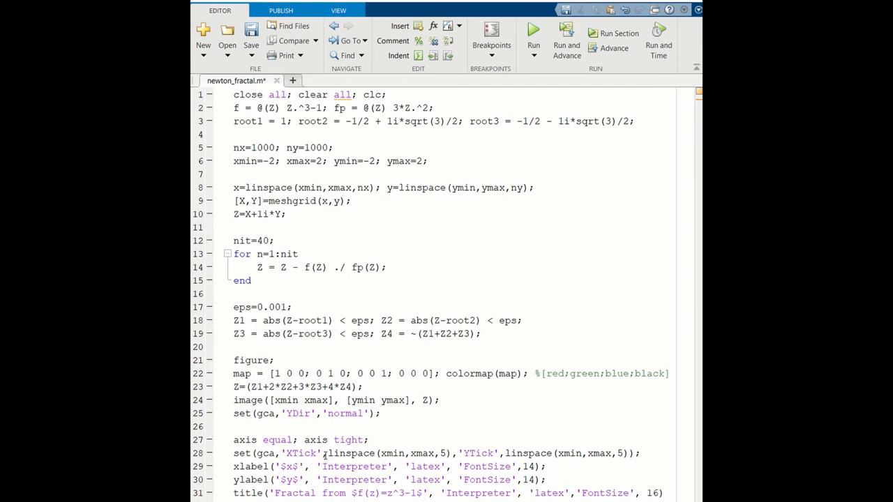
pyautogui.moveTo(616, 474)
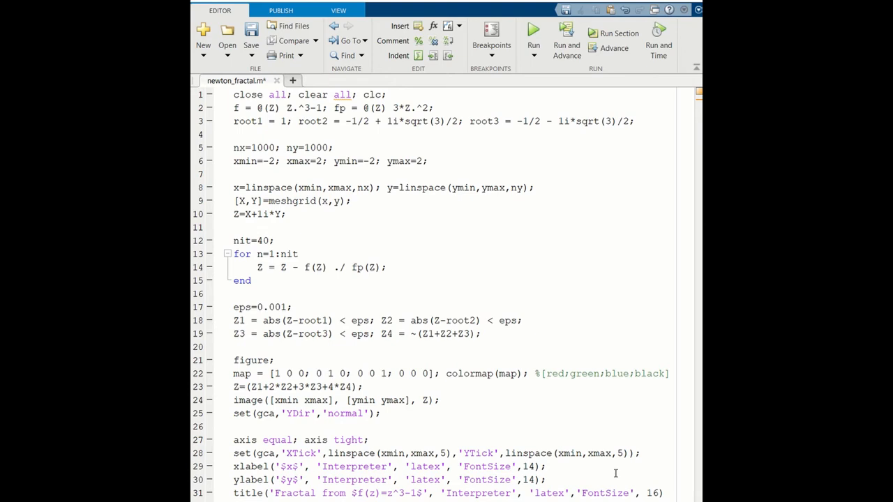
pyautogui.moveTo(256, 466)
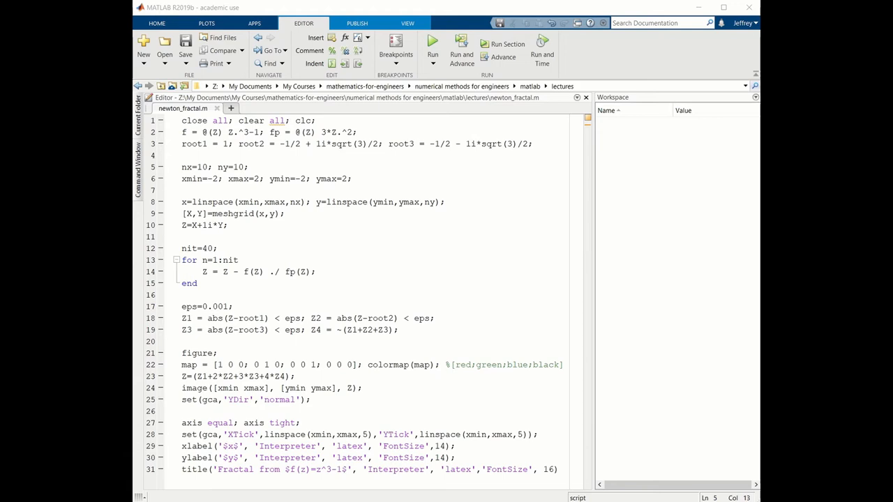
# - Highlight the Z grid line and set breakpoints at the nit=40, eps and image lines
pyautogui.doubleClick(204, 225)
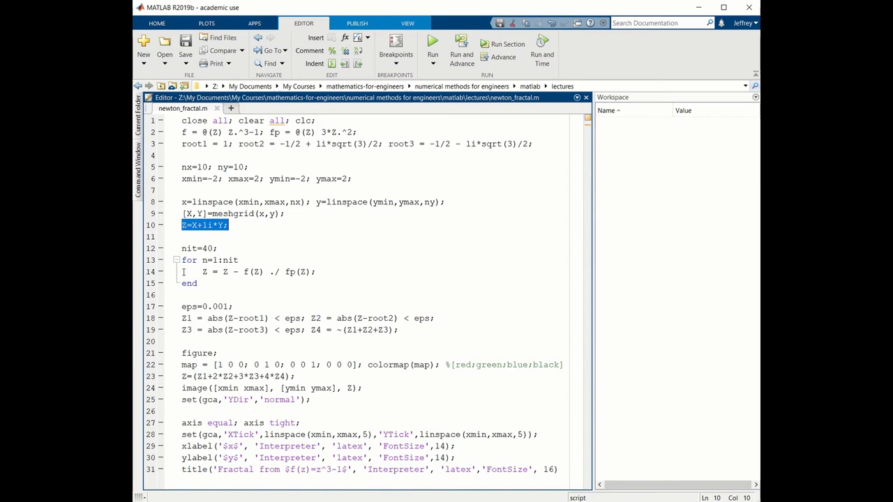
pyautogui.click(161, 248)
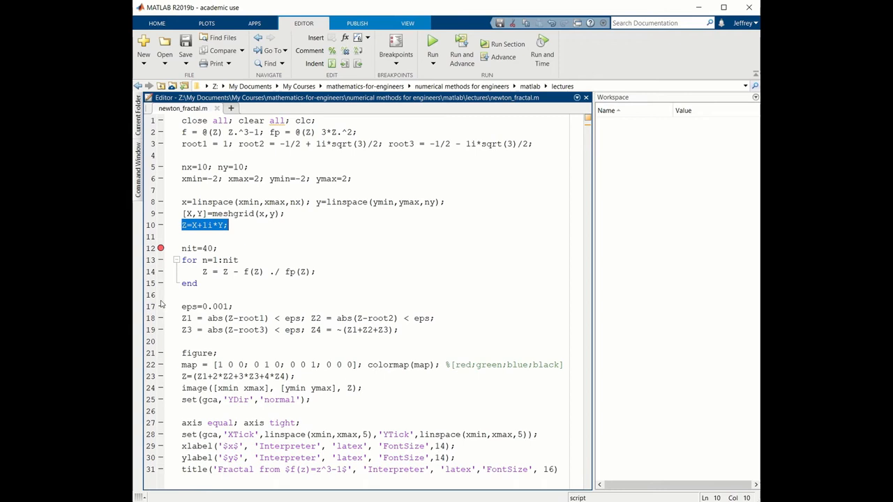
pyautogui.click(162, 306)
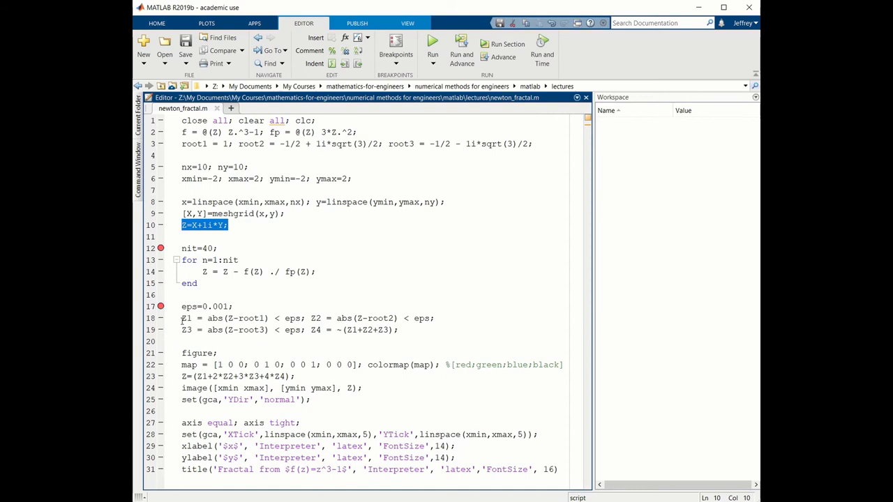
pyautogui.click(161, 388)
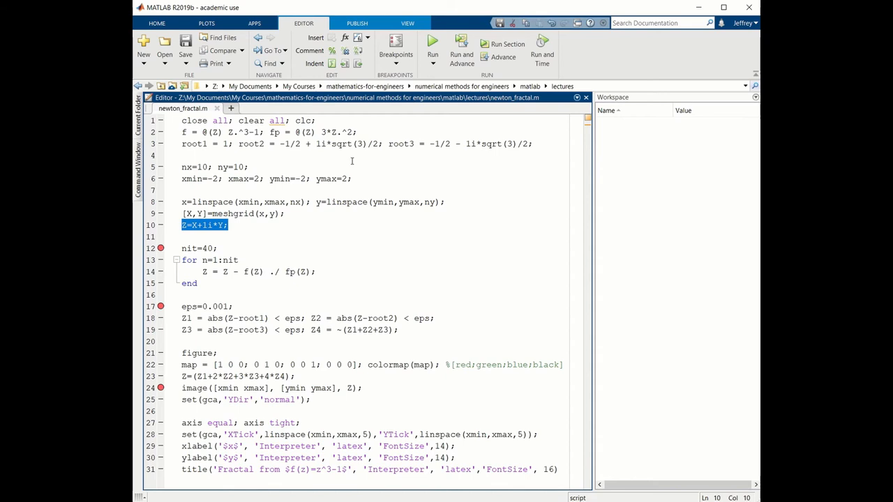
# - Run to the nit=40 breakpoint and open the 10-by-10 Z grid in the Variables editor
pyautogui.click(431, 43)
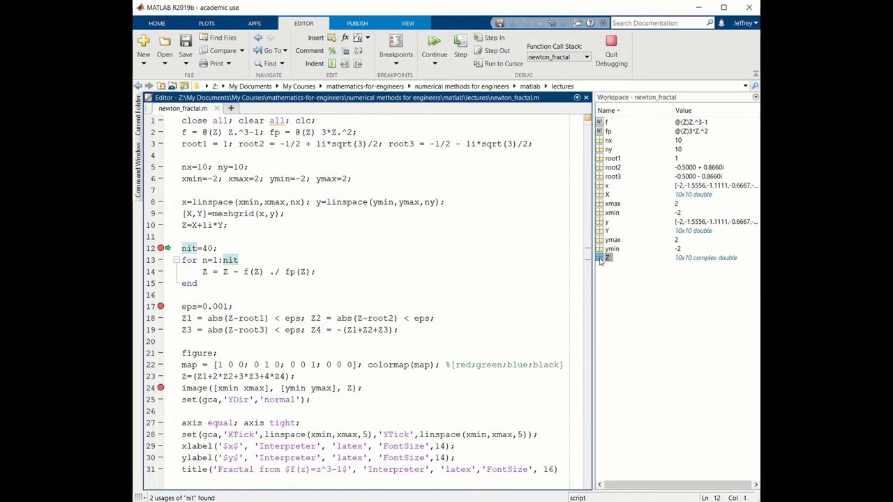
pyautogui.doubleClick(607, 257)
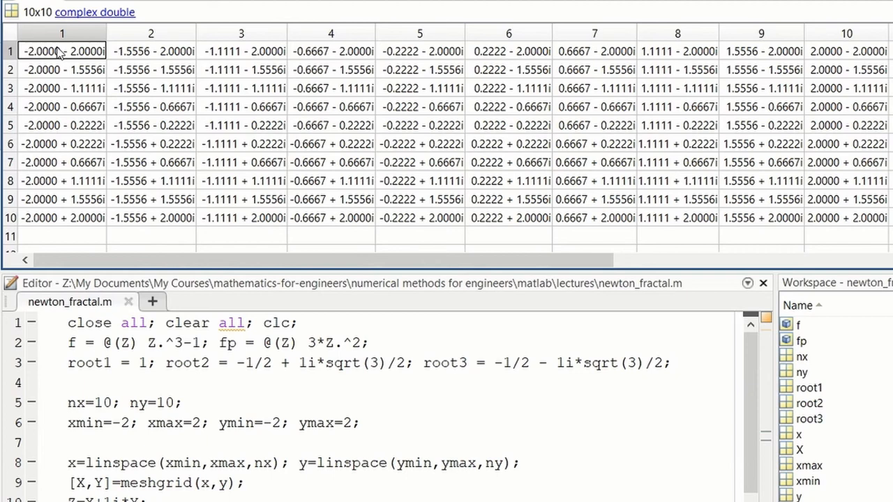
pyautogui.moveTo(58, 212)
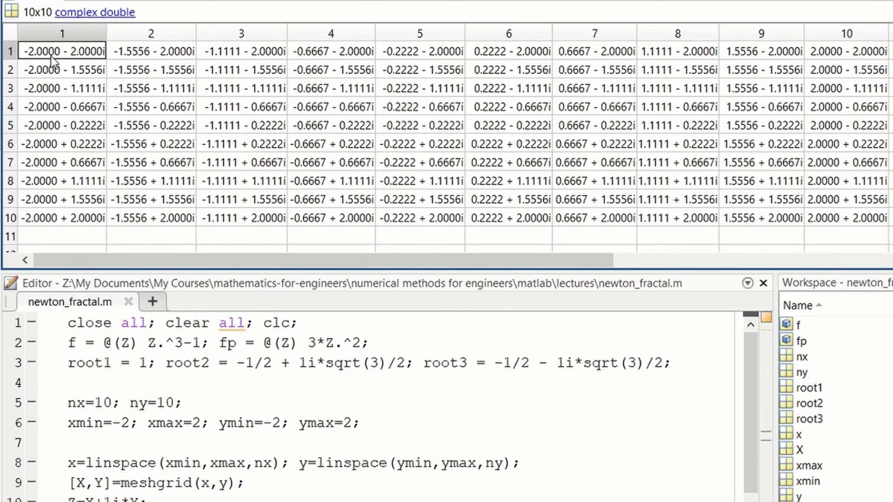
pyautogui.moveTo(858, 61)
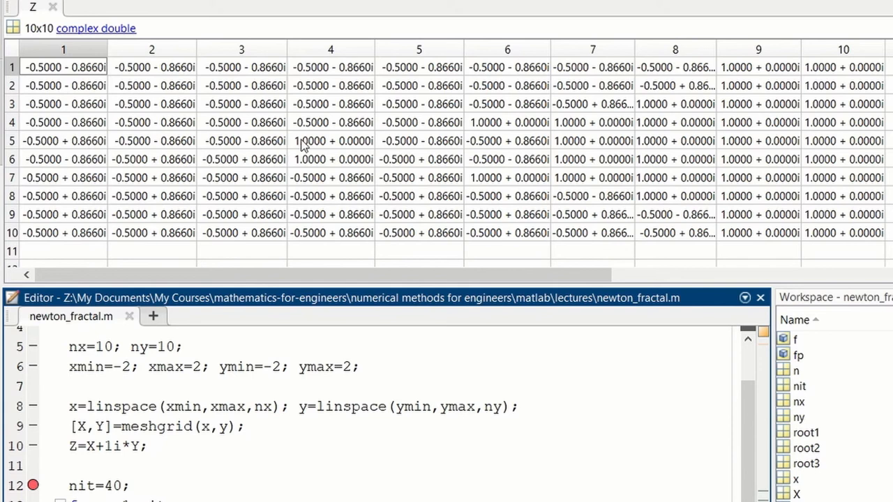
# - Inspect a grid point converged to 1 and scroll through Z's converged values
pyautogui.click(330, 159)
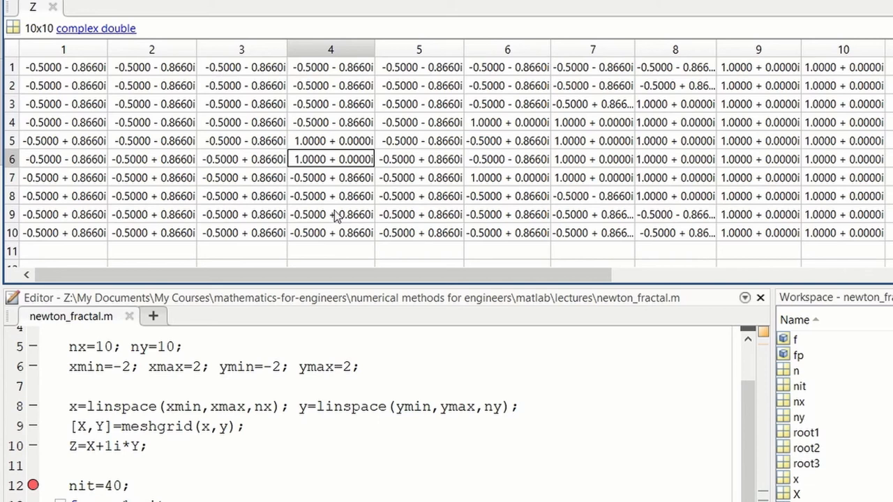
pyautogui.moveTo(143, 115)
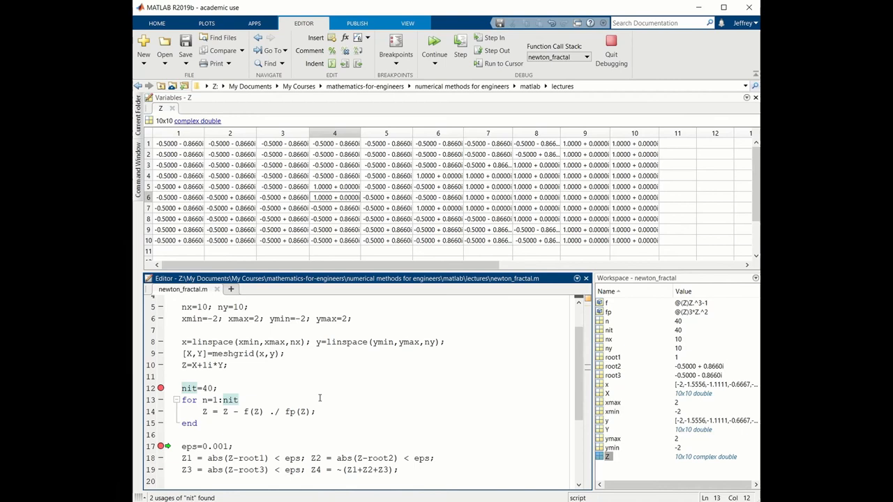
pyautogui.scroll(-3)
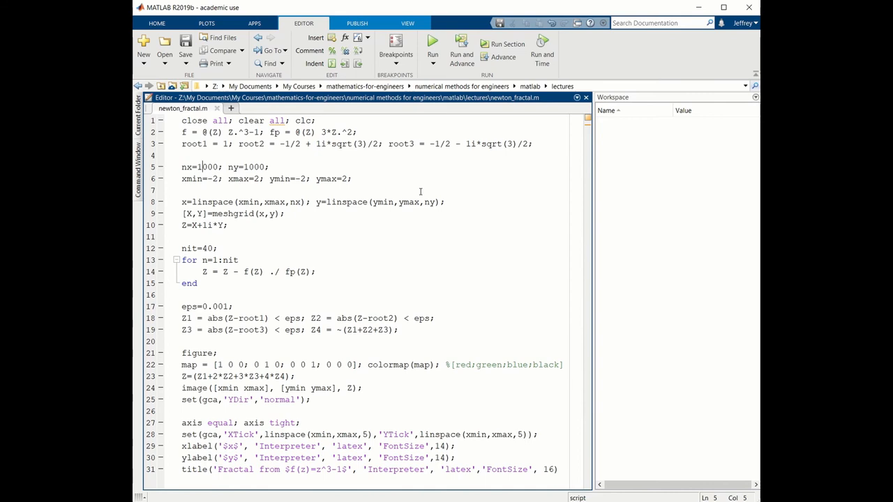
pyautogui.moveTo(366, 224)
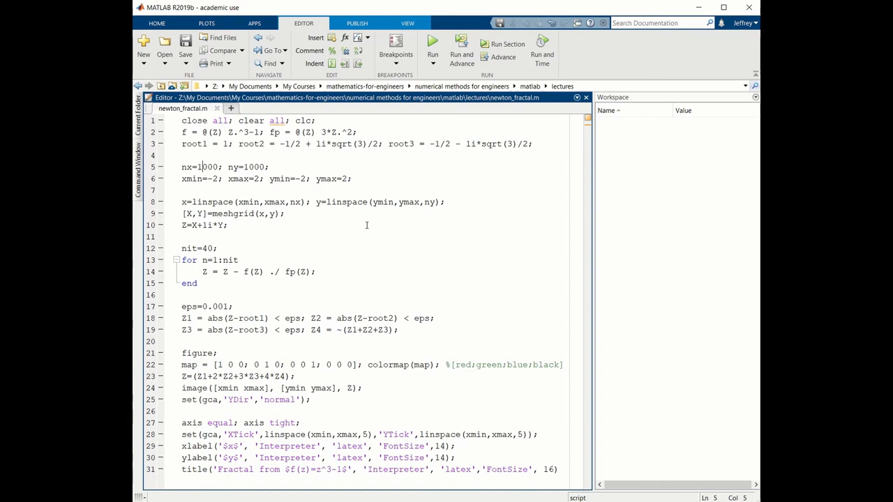
pyautogui.moveTo(376, 233)
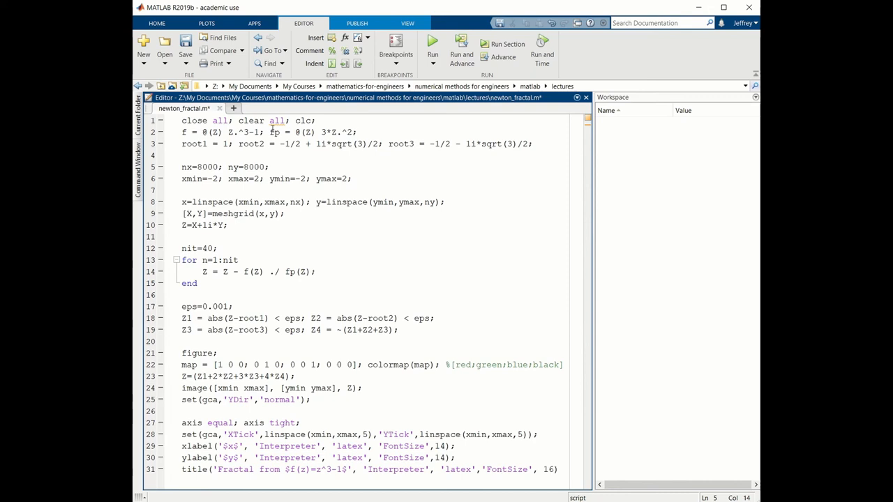
pyautogui.moveTo(366, 412)
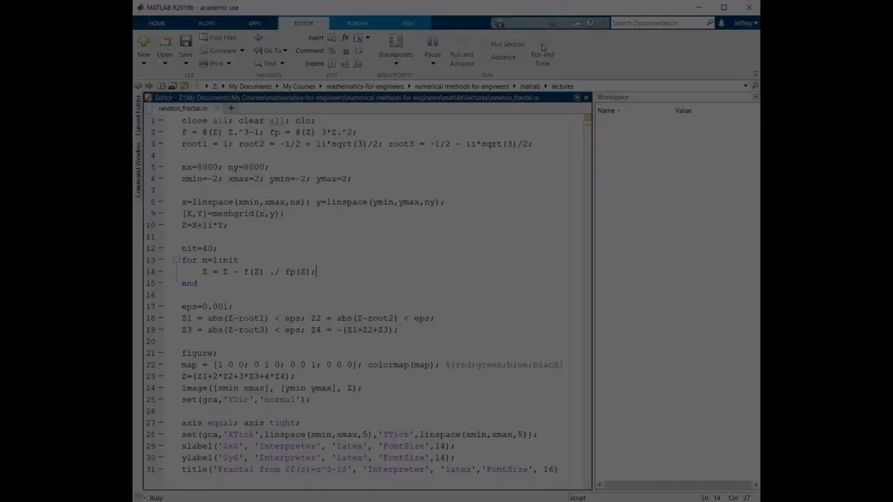
# - Run newton_fractal under the Profiler and view the summary (about 36 seconds total)
pyautogui.click(542, 52)
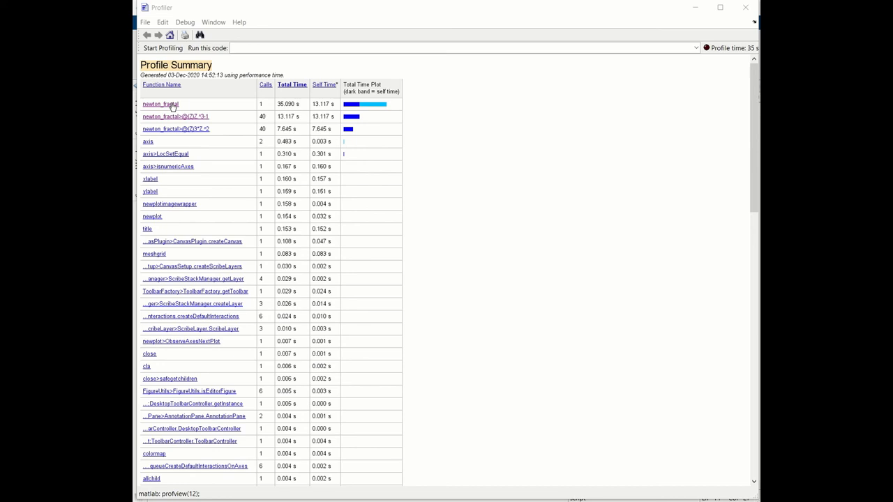
# - Open the newton_fractal detail report and scroll to line 14 taking 94% of runtime
pyautogui.click(160, 104)
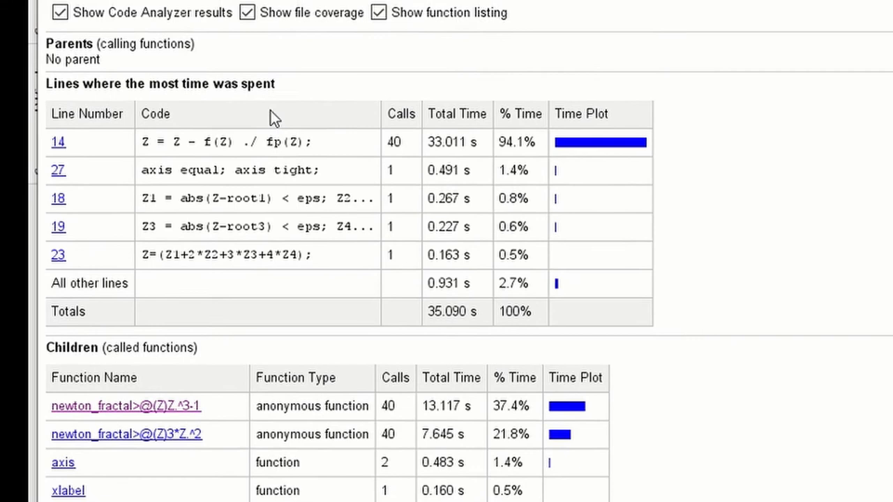
pyautogui.scroll(-3)
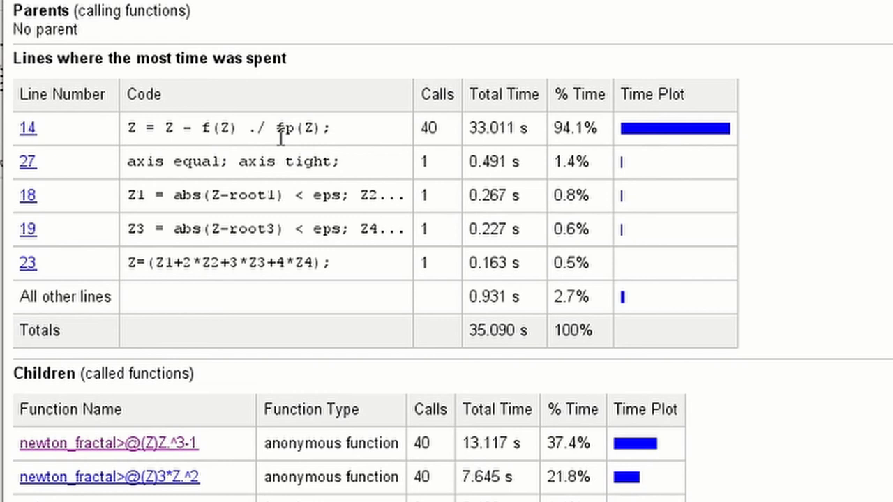
pyautogui.moveTo(473, 147)
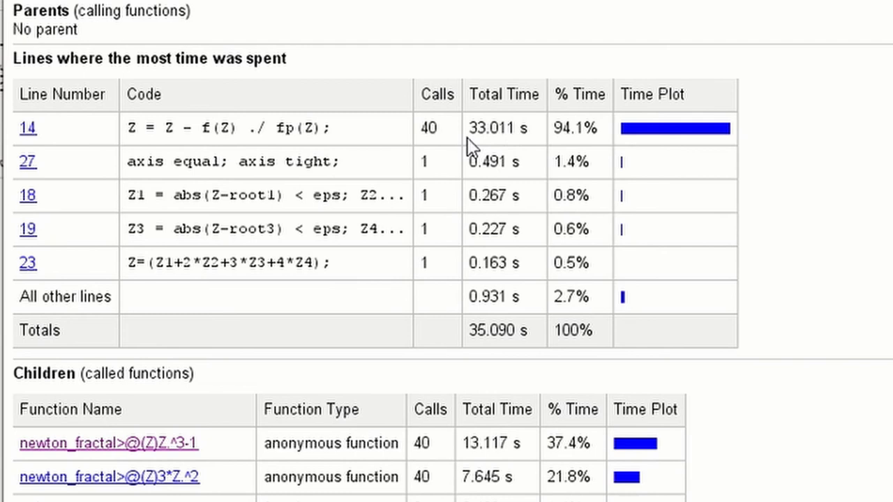
pyautogui.scroll(-3)
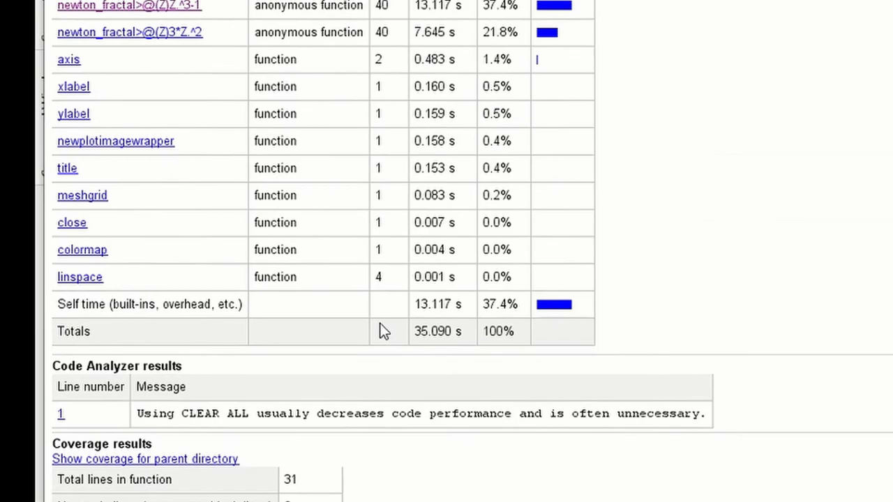
# - Scroll to the coverage results (25 of 25 lines) and listing highlighting line 14
pyautogui.scroll(-3)
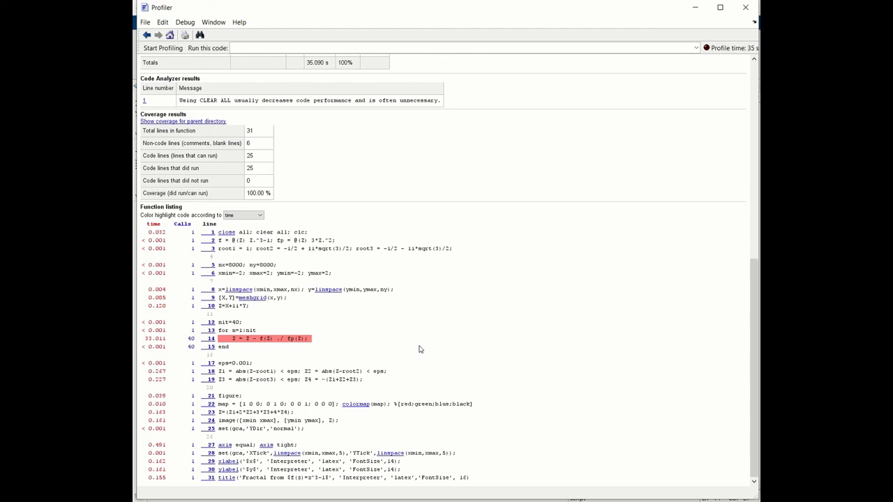
pyautogui.moveTo(418, 349)
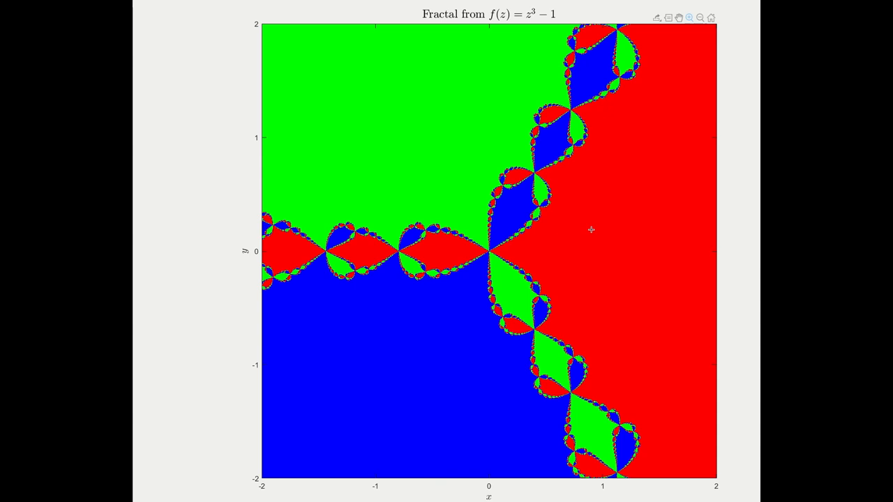
pyautogui.moveTo(363, 78)
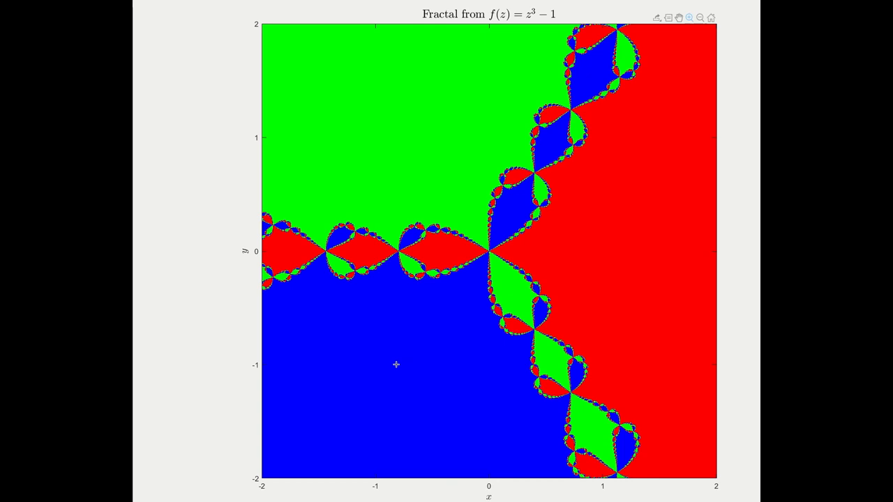
pyautogui.moveTo(551, 138)
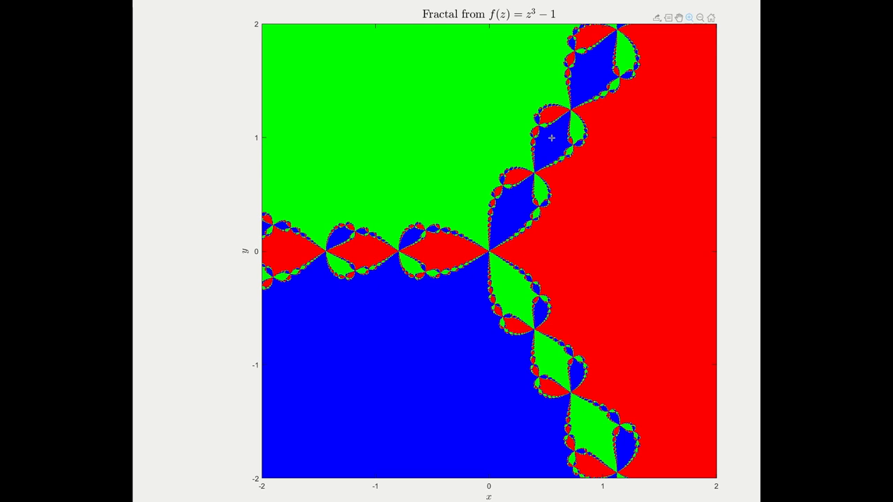
pyautogui.moveTo(394, 244)
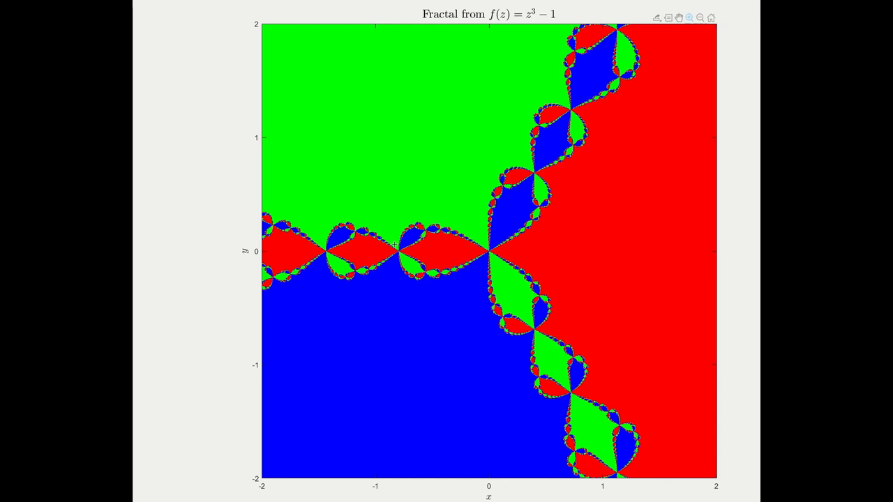
pyautogui.moveTo(688, 18)
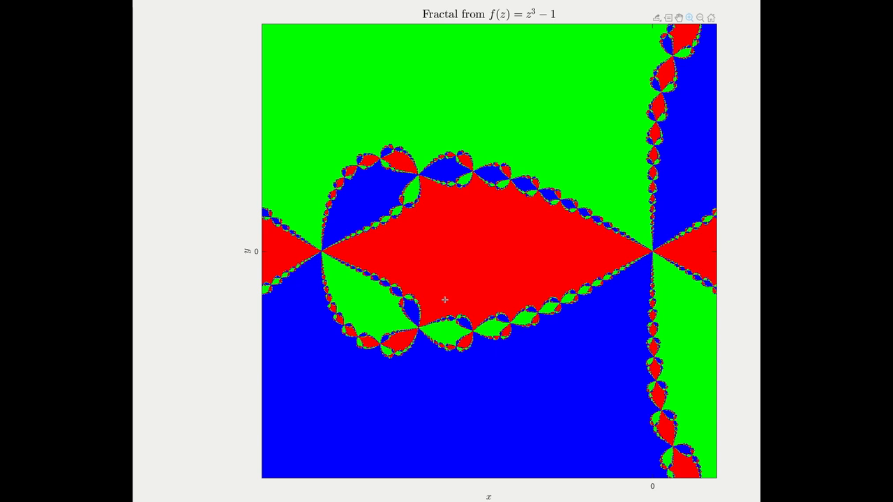
pyautogui.moveTo(445, 159)
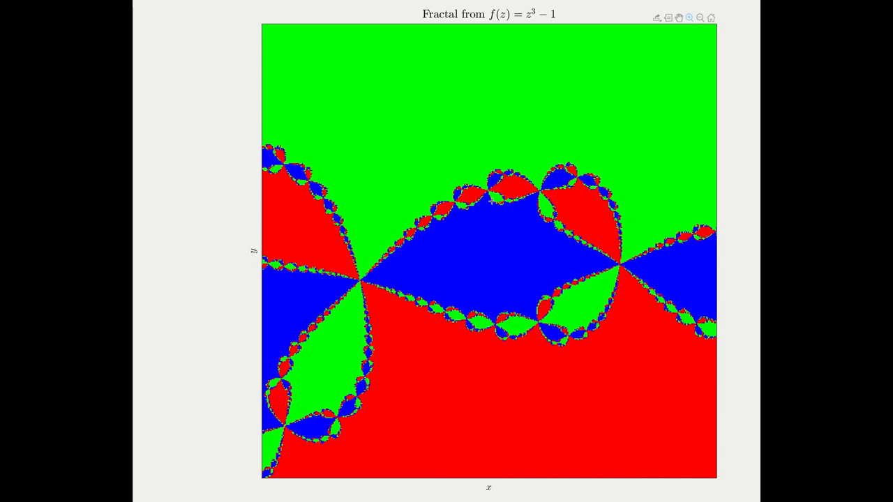
pyautogui.moveTo(465, 148); pyautogui.dragTo(546, 223)
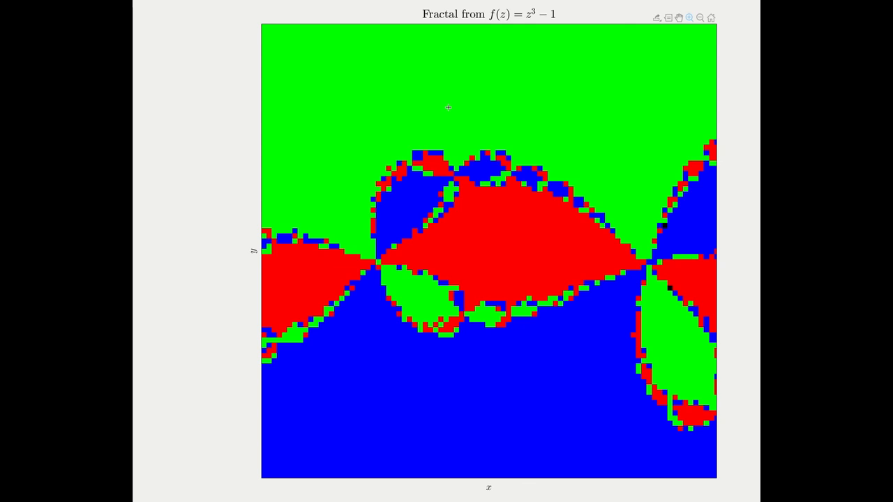
pyautogui.moveTo(566, 398)
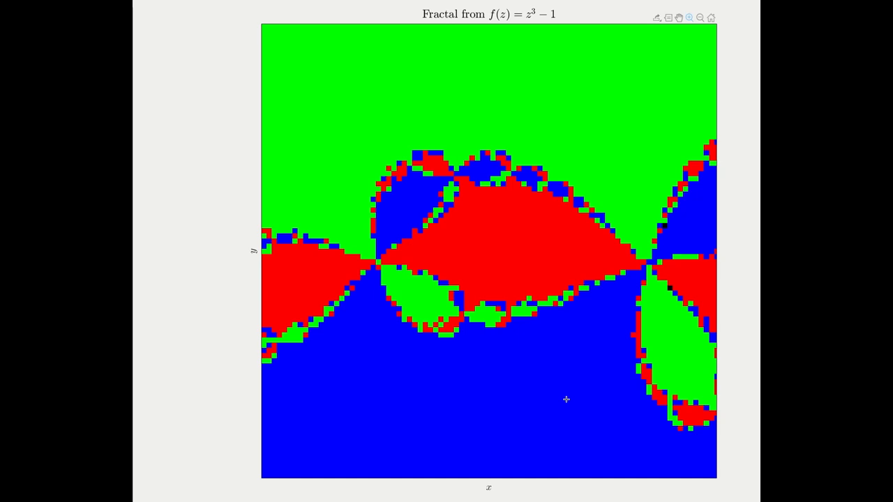
pyautogui.click(710, 17)
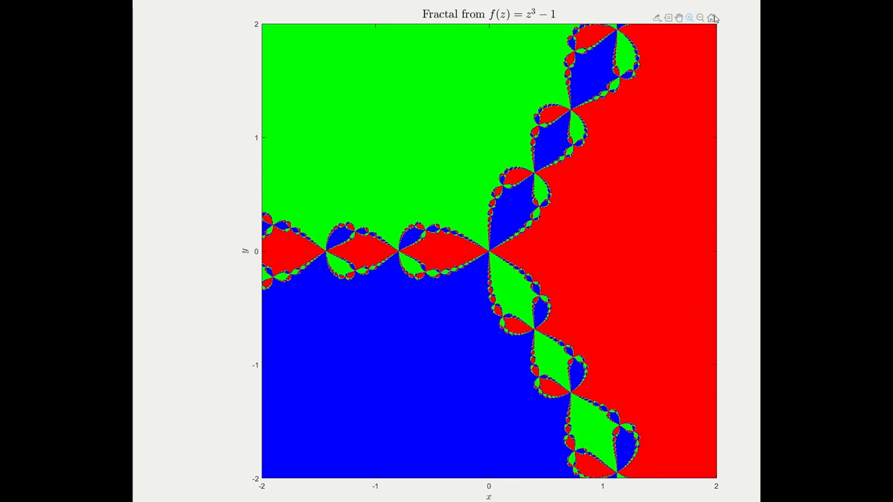